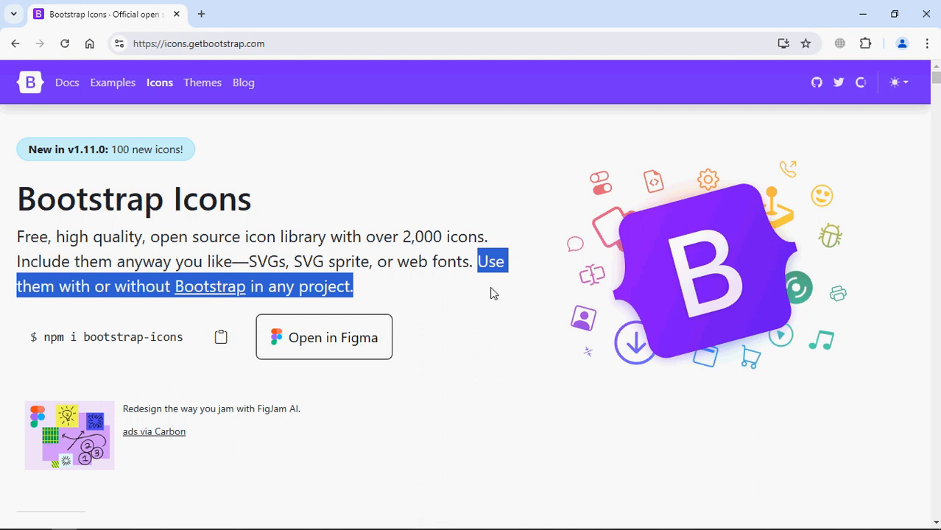
Open the Install section of the Bootstrap Icons site to reach the CDN link snippet
left_click(469, 244)
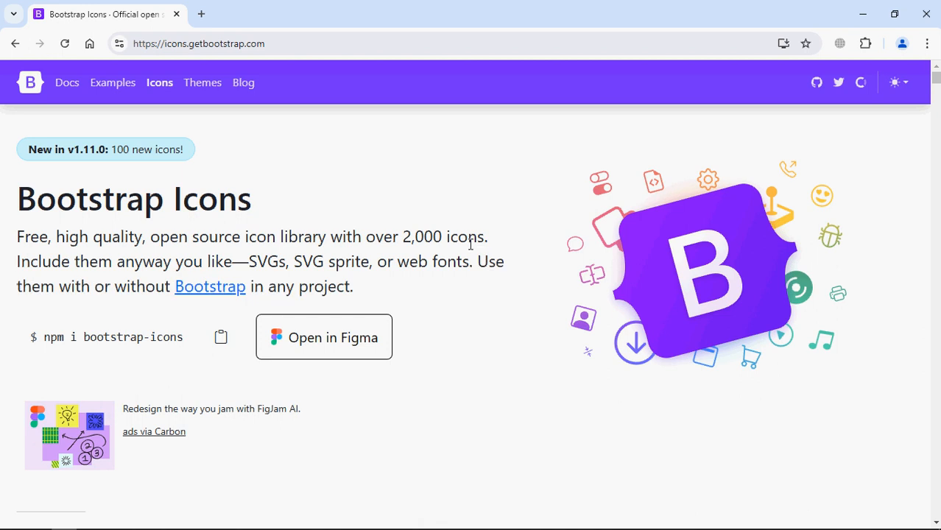
scroll("down", 3)
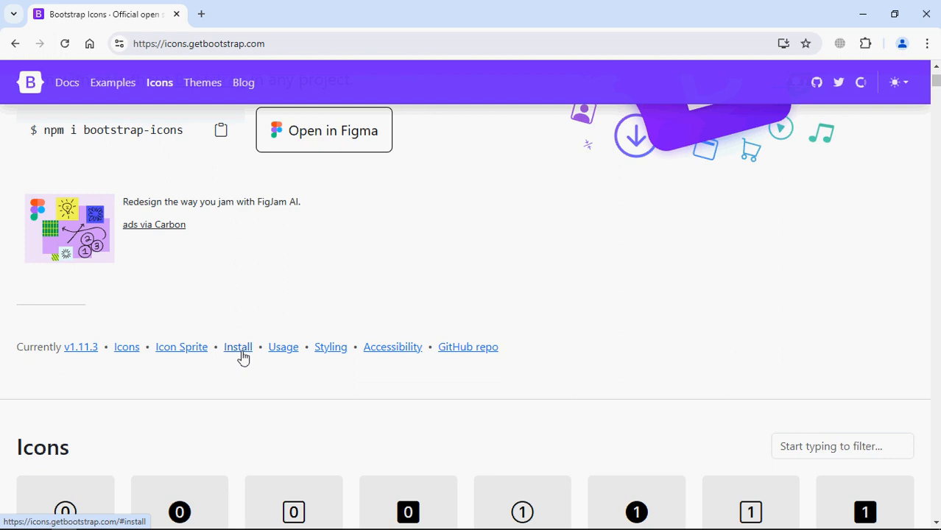
left_click(237, 347)
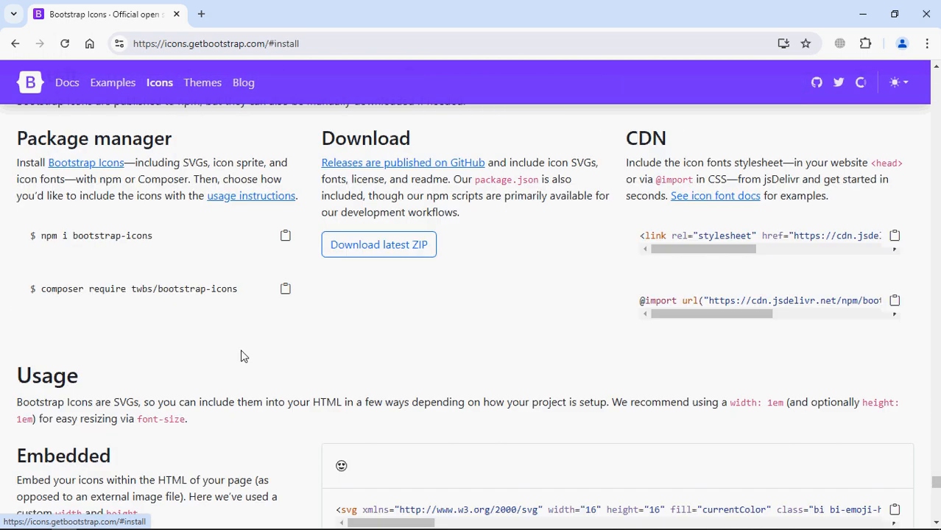
mouse_move(703, 236)
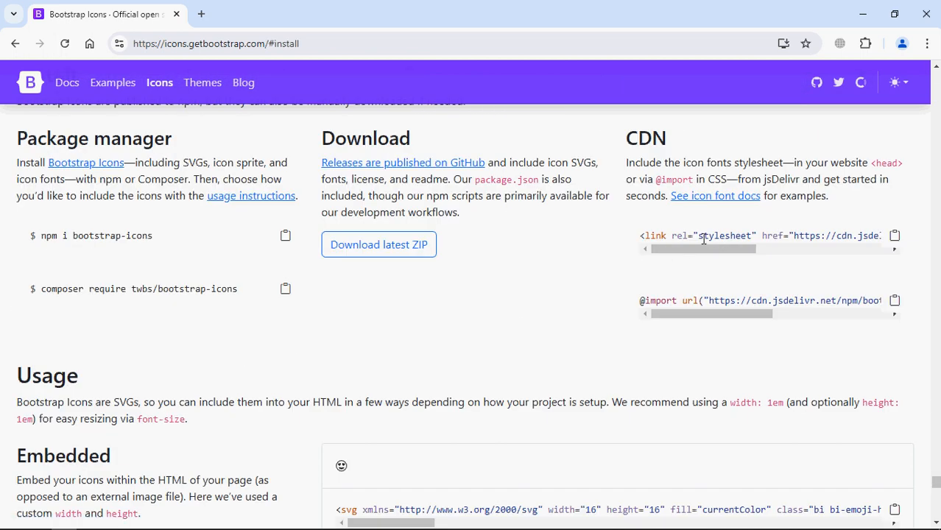
mouse_move(894, 236)
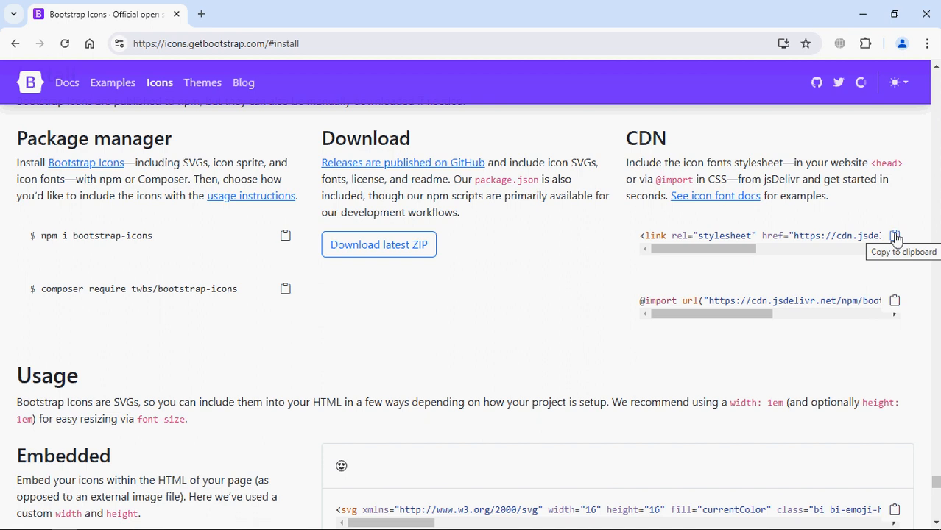
mouse_move(782, 209)
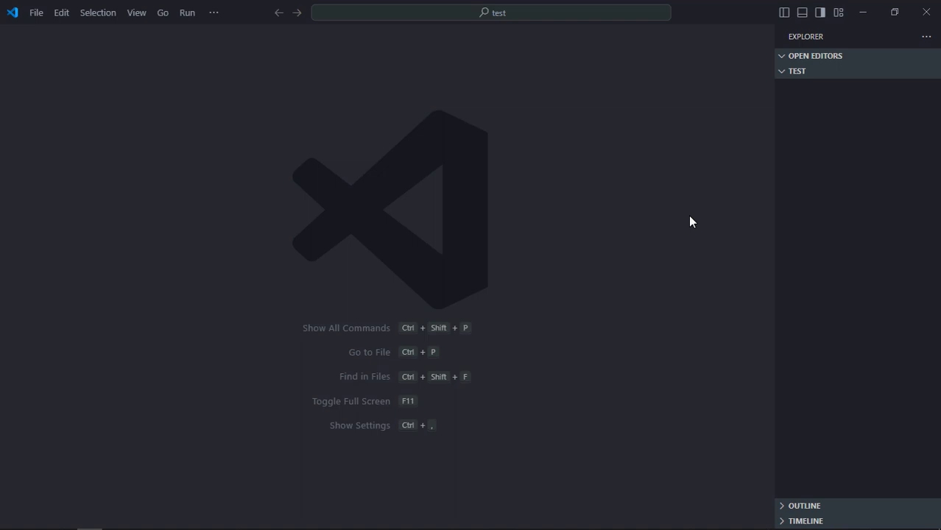
Create index.html with a boilerplate linking the Bootstrap Icons CDN and a styled body div
left_click(883, 71)
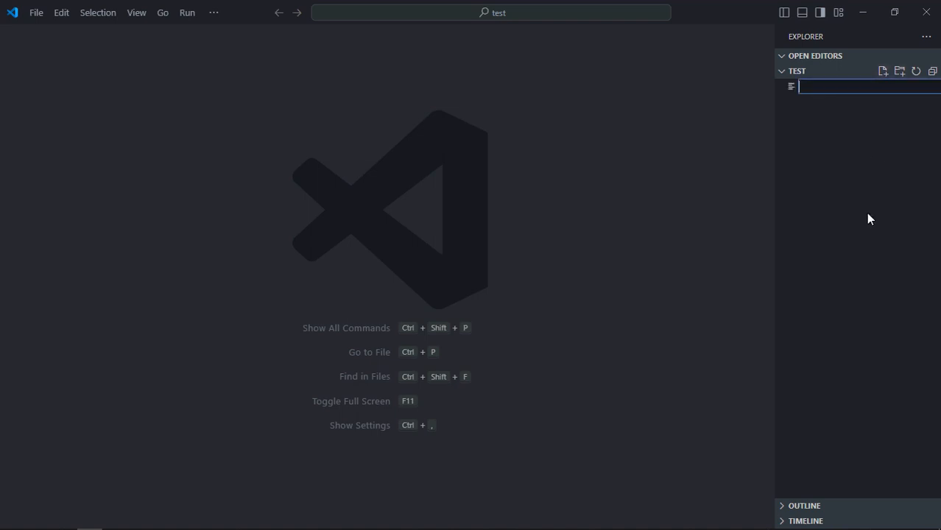
type("index.html")
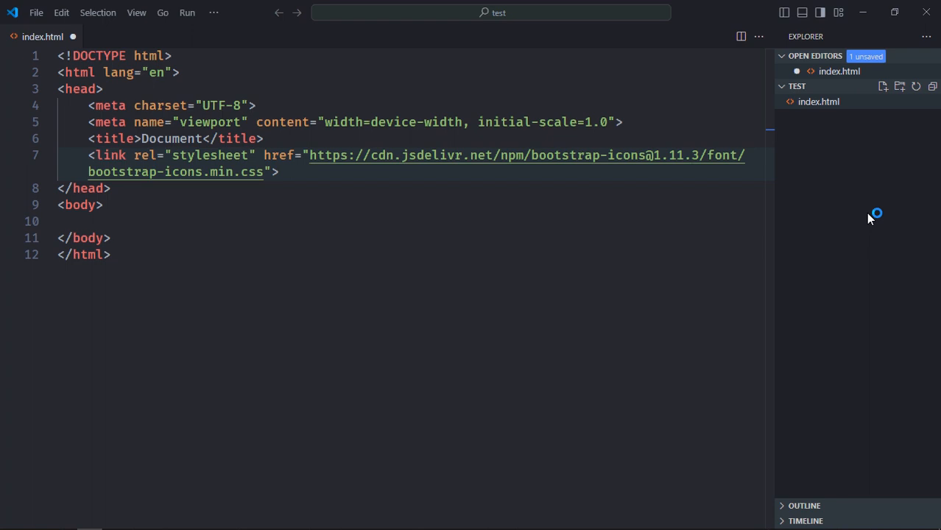
key("Enter")
type("<div>")
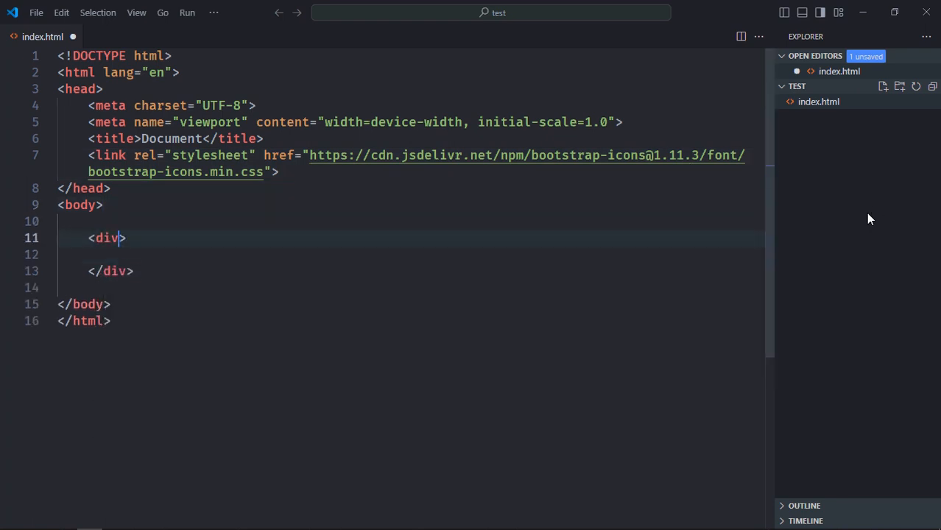
type("style=\"te")
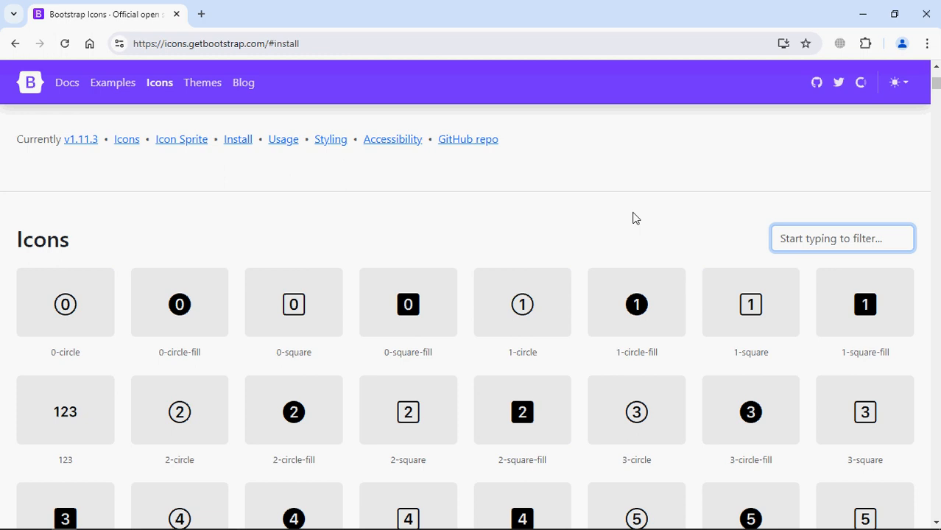
Find the arrow-through-heart icon and paste its <i class="bi bi-arrow-through-heart"> element into the div
type("heart")
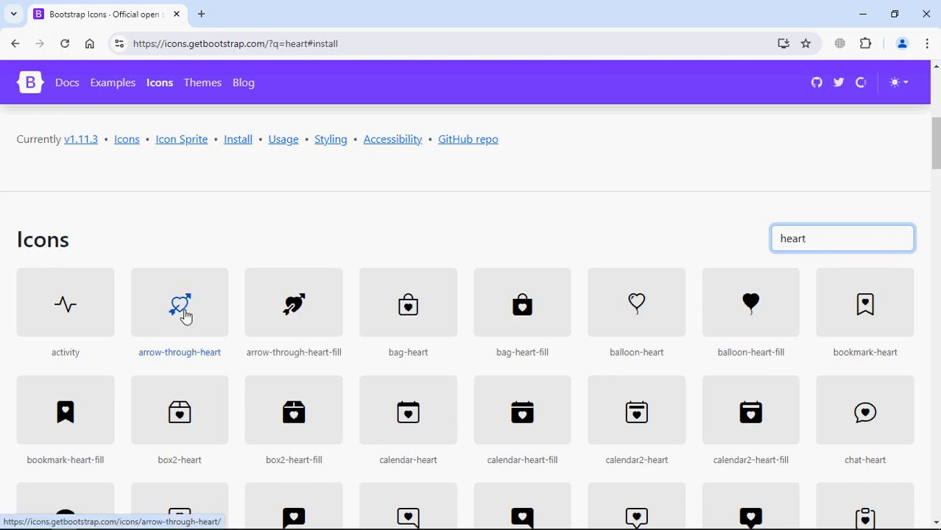
left_click(179, 304)
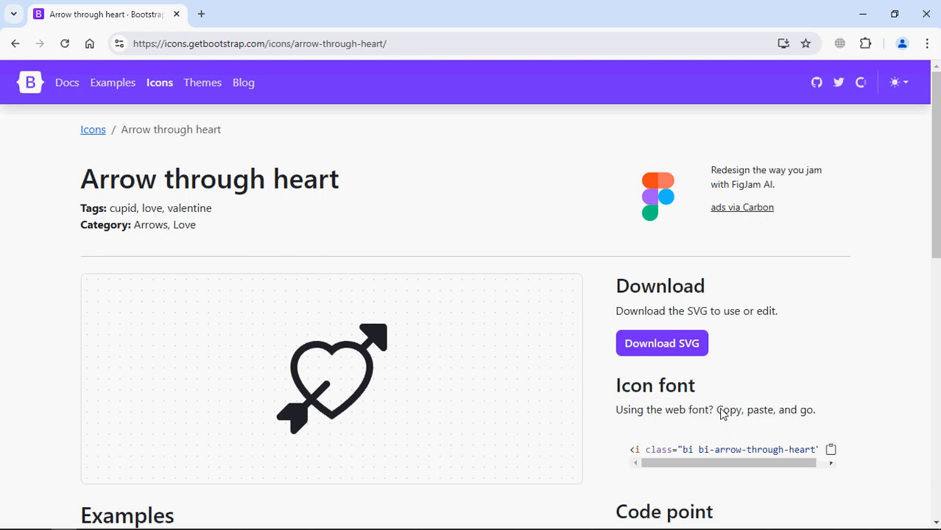
scroll("down", 3)
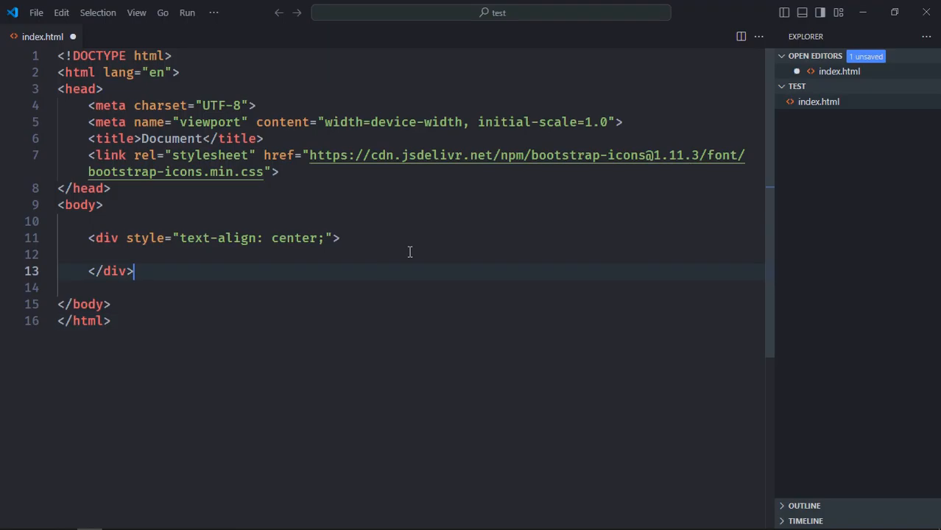
type("<i class=\"bi bi-arrow-through-heart\"></i>")
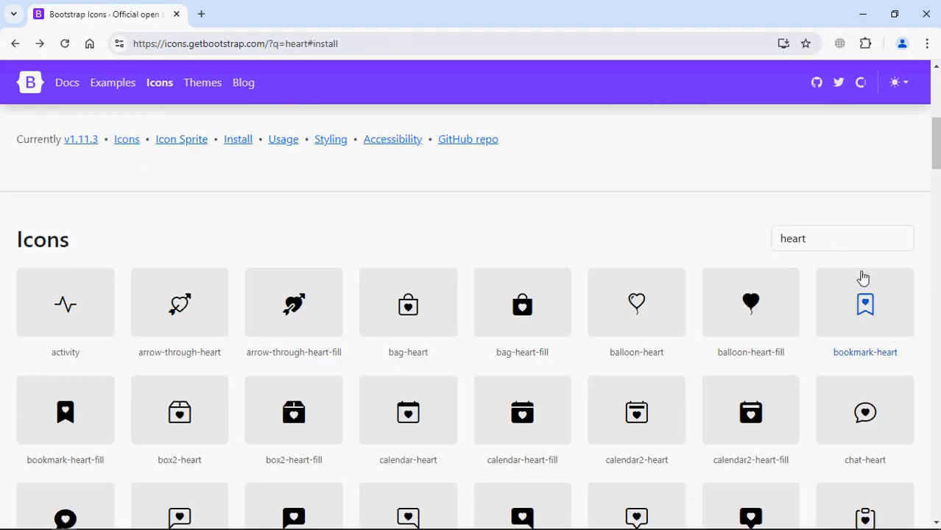
Filter the icon gallery for 'email' and open the envelope icon
left_click(842, 238)
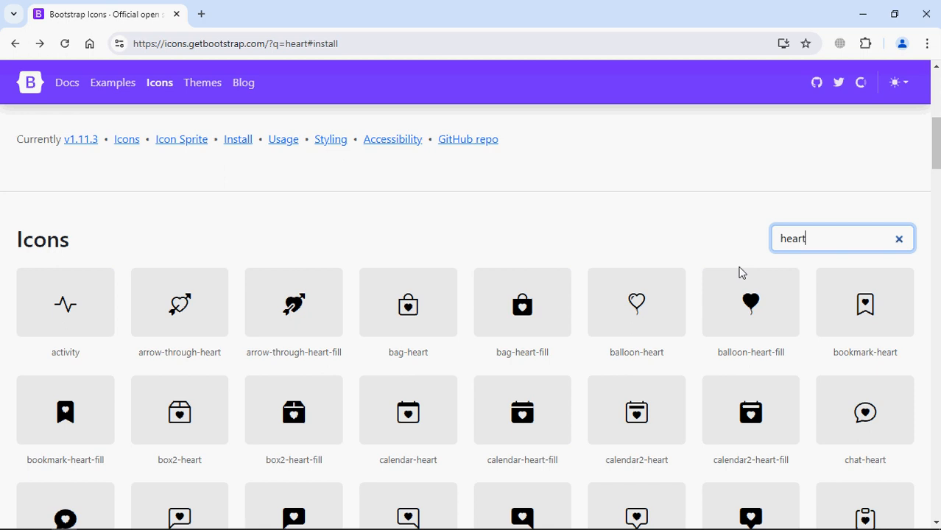
type("email")
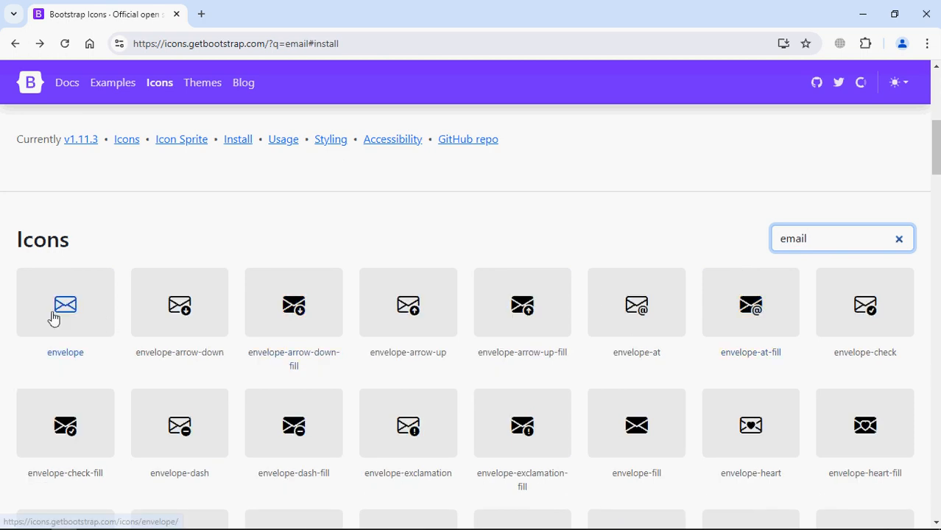
left_click(64, 304)
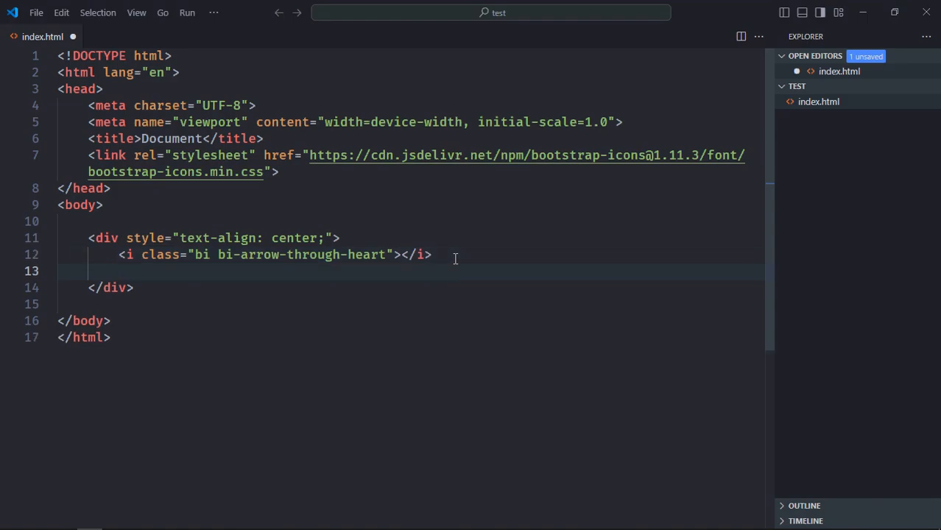
Add <i class="bi bi-envelope"></i> below the heart icon and save index.html
type("<i class=\"bi bi-envelope\"></i>")
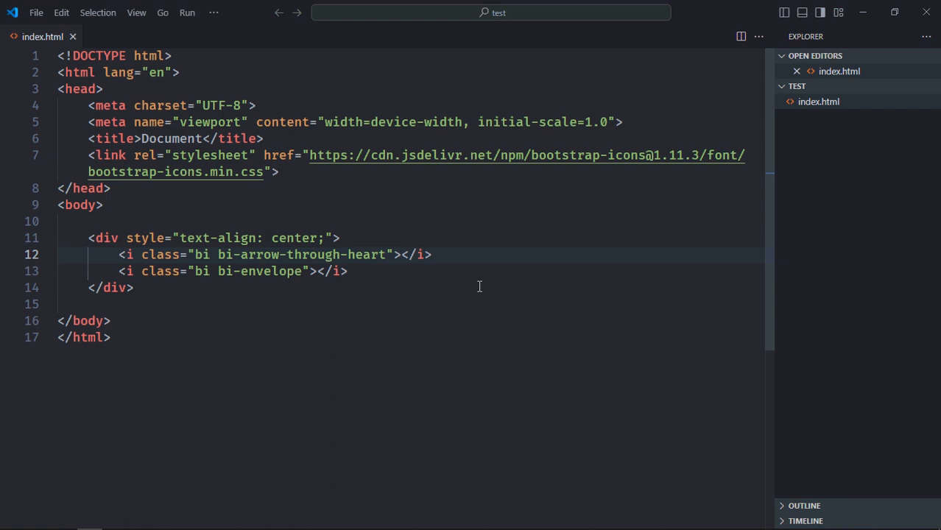
mouse_move(818, 102)
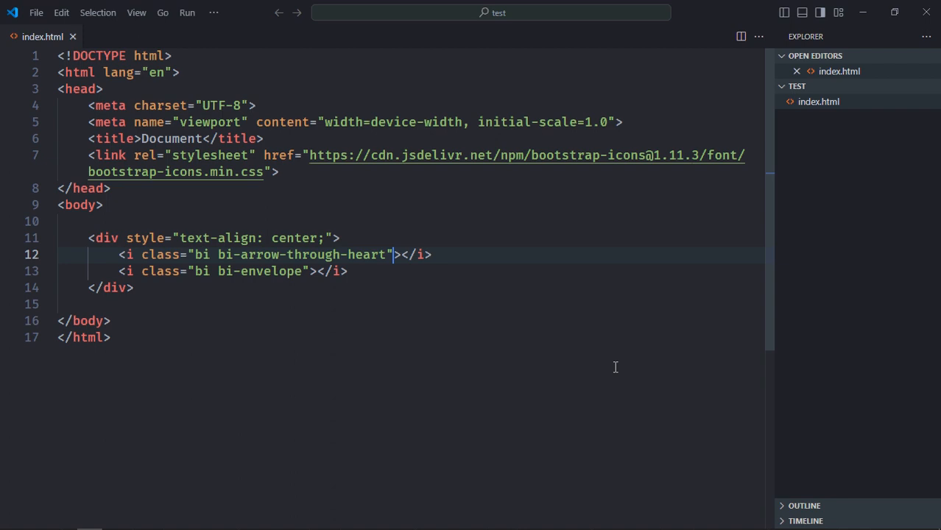
Style the heart icon red at 50px and the envelope icon green at 50px
type("style=\"\"")
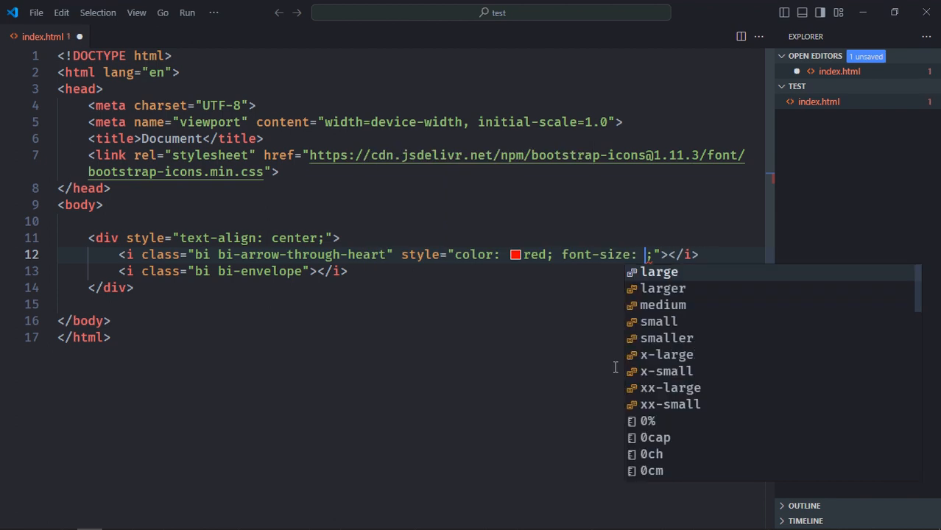
type("50px")
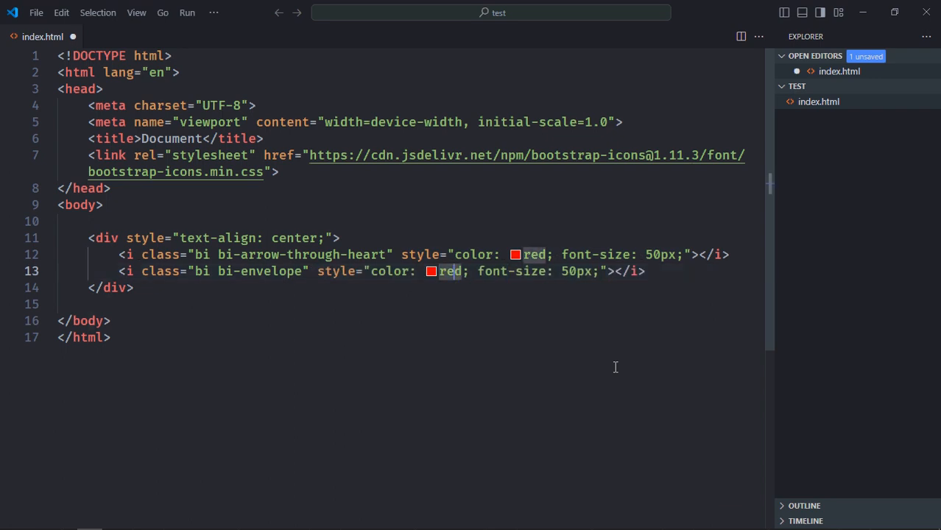
type("green")
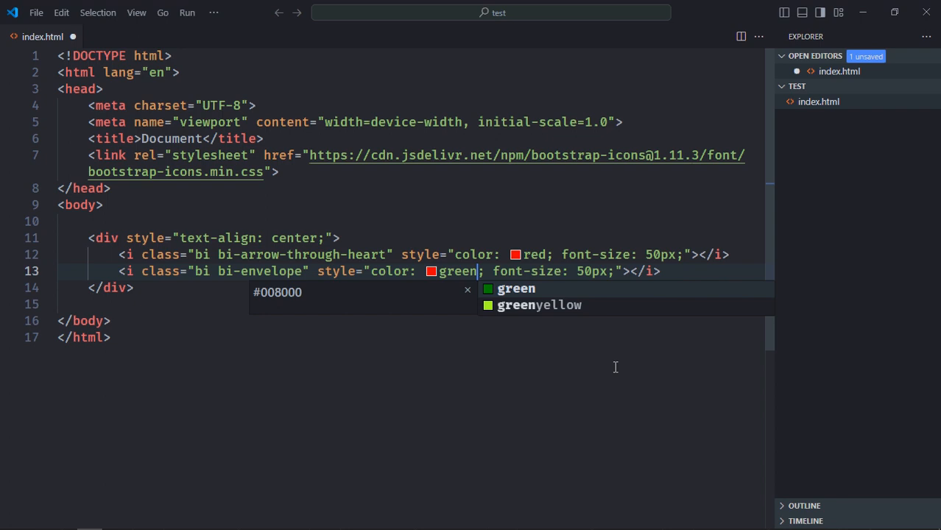